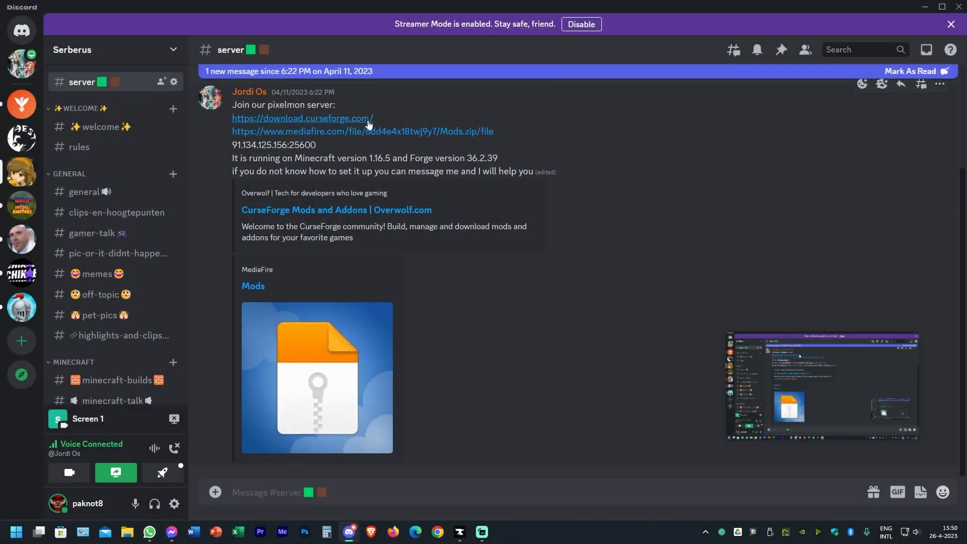
Follow the curseforge.com link from the Discord message and start the Windows installer download
click(302, 118)
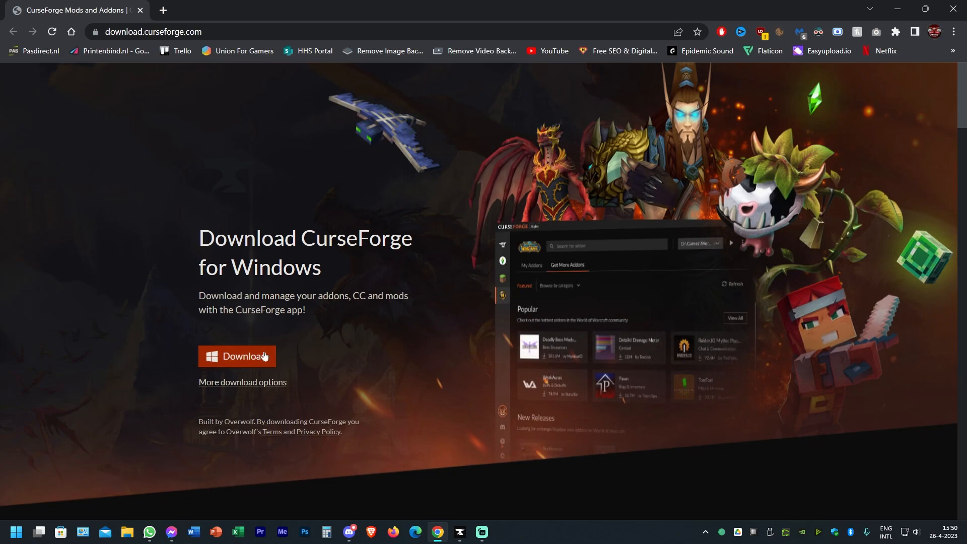
click(348, 531)
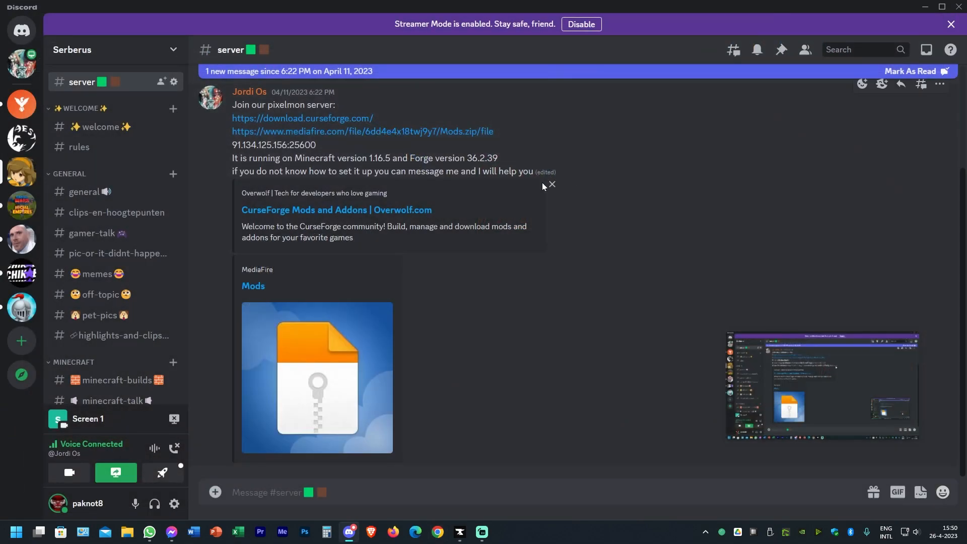
Follow the MediaFire link so the ~385 MB Mods.zip download begins
click(361, 131)
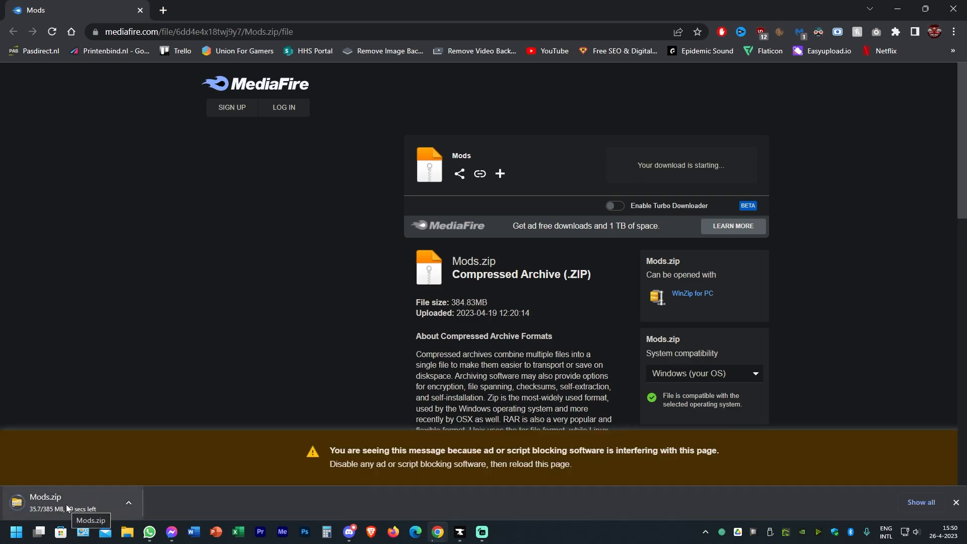
mouse_move(289, 492)
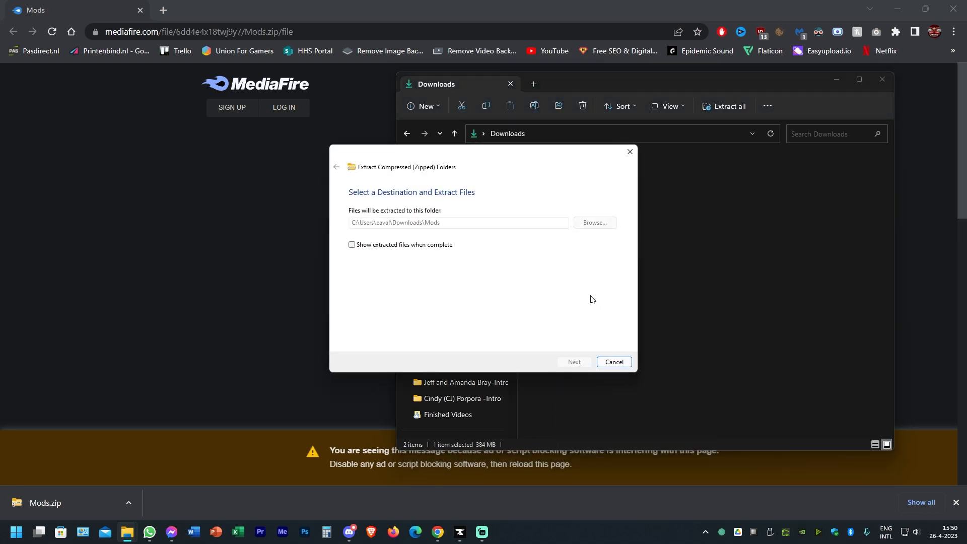
Extract Mods.zip into Downloads\Mods and view its 29 jar files as large icons
click(573, 362)
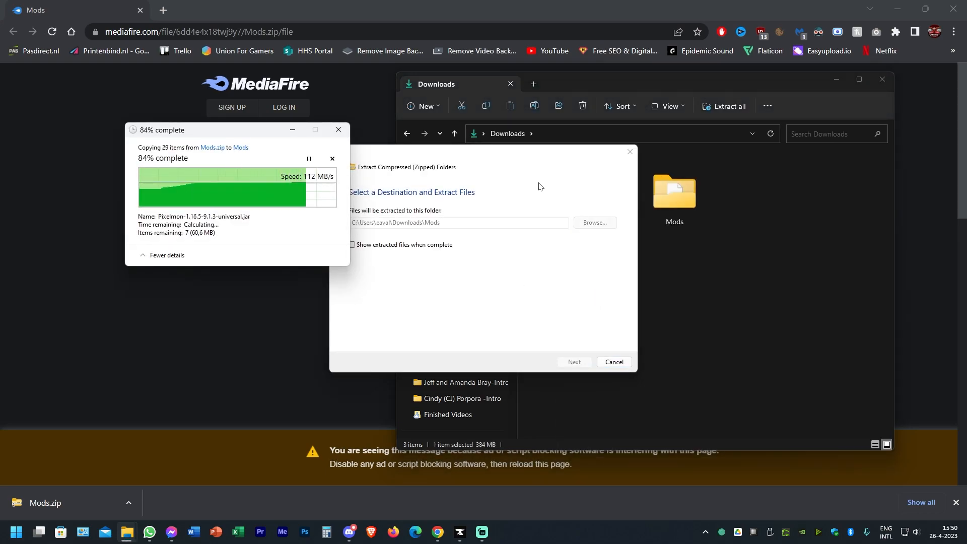
click(613, 363)
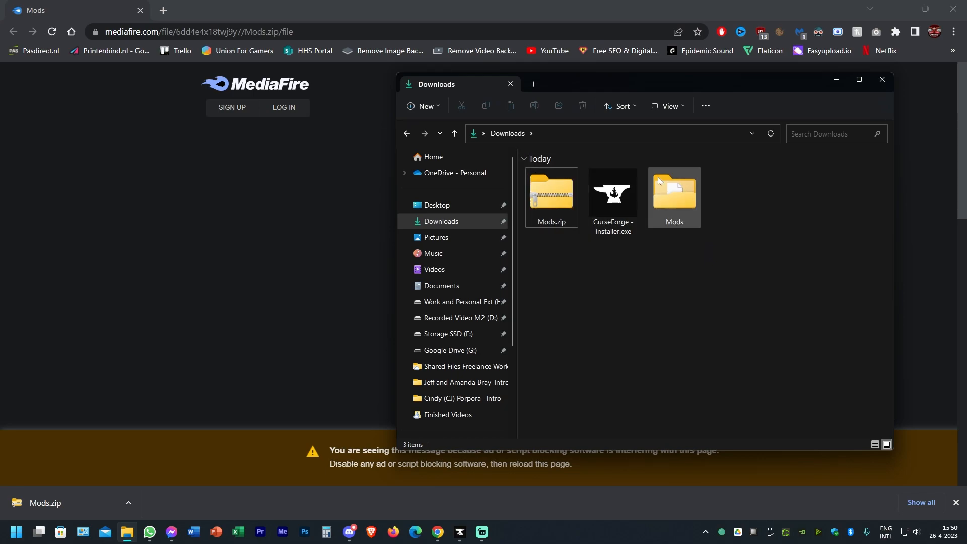
double_click(673, 195)
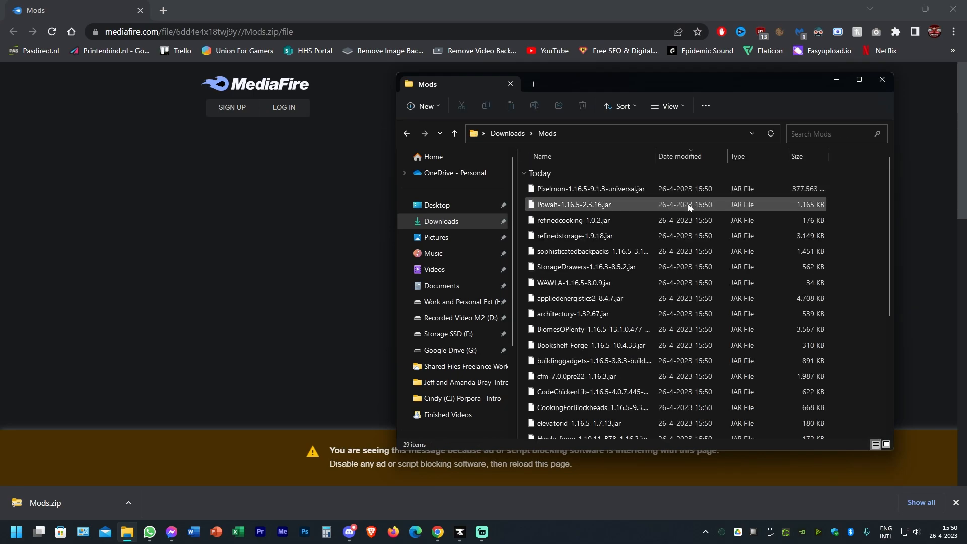
click(885, 444)
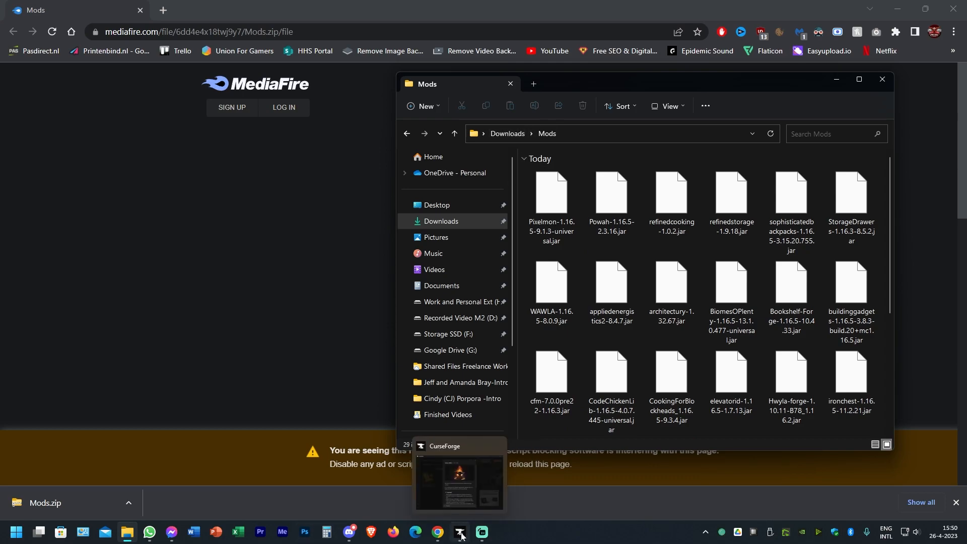
Create a custom profile named Pixelmon on Minecraft 1.16.5 with forge-36.2.39
click(460, 532)
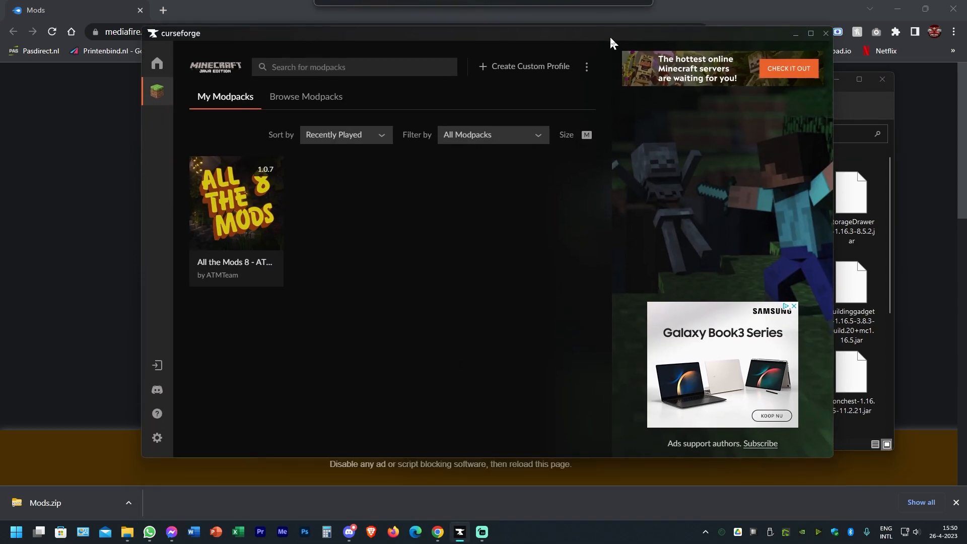
click(529, 66)
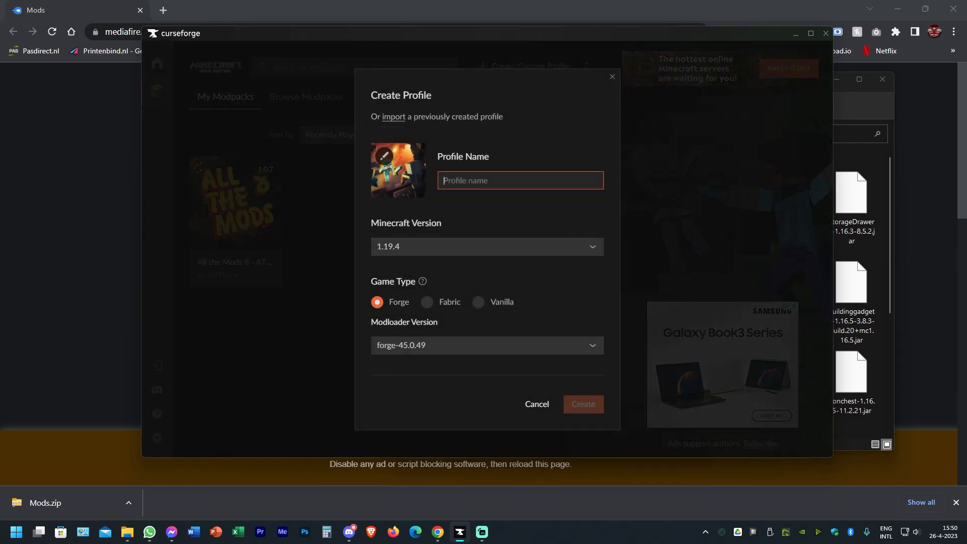
text(Pixelmon)
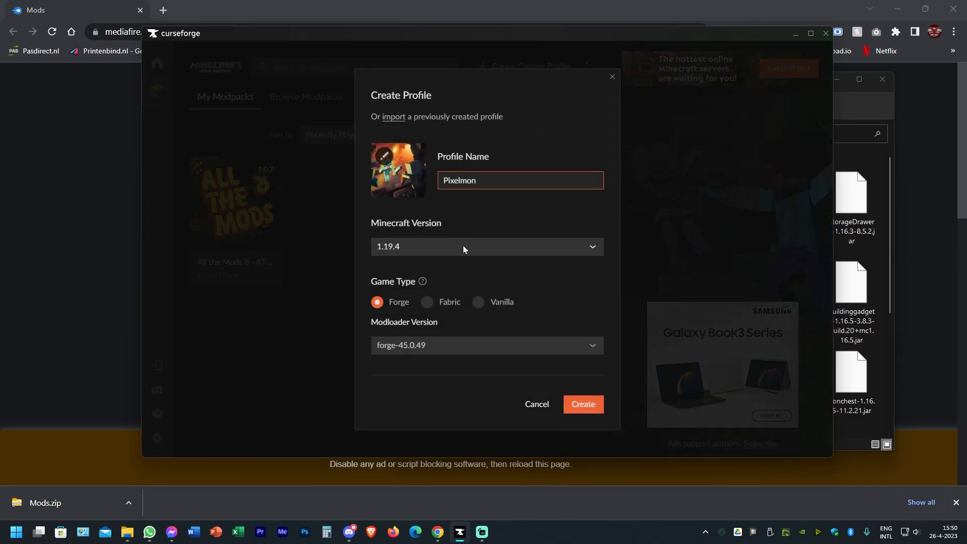
click(485, 246)
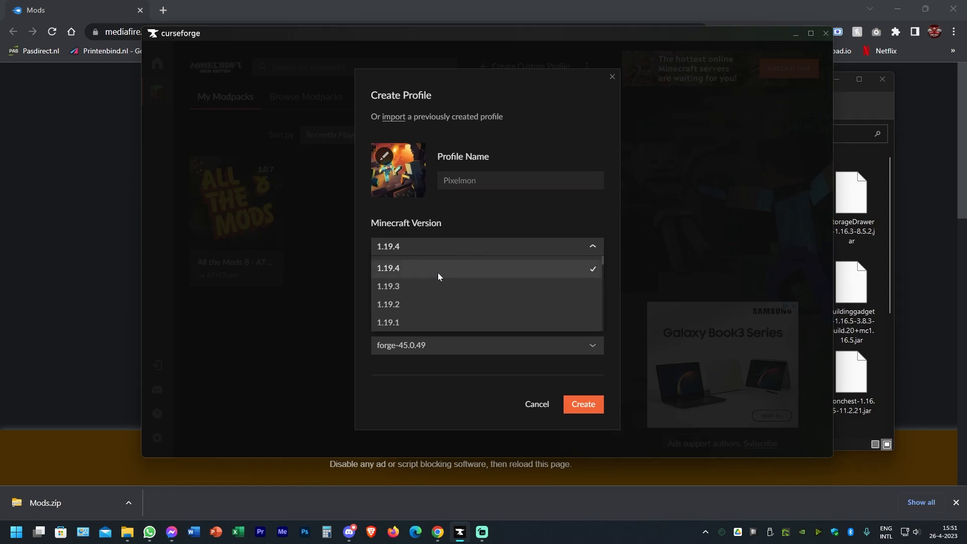
scroll(down, 3)
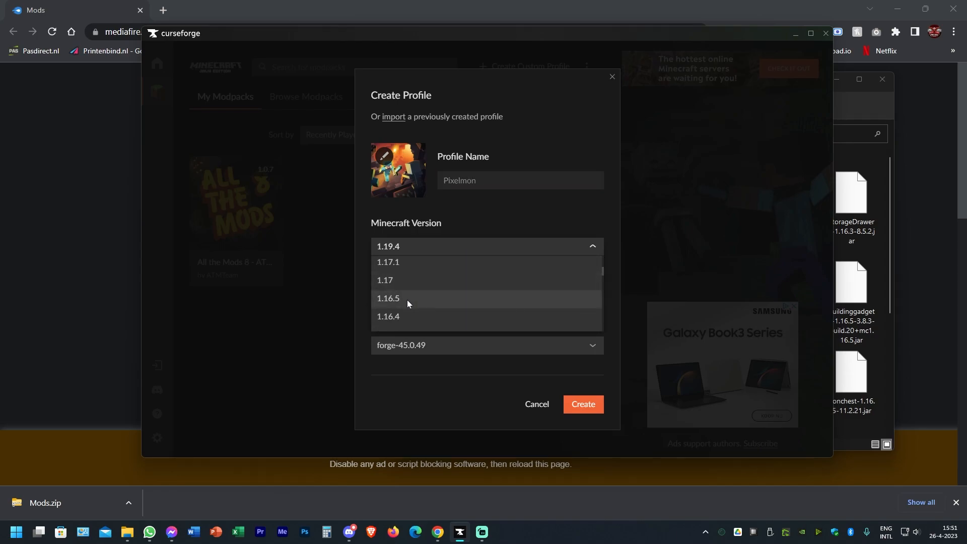
click(386, 298)
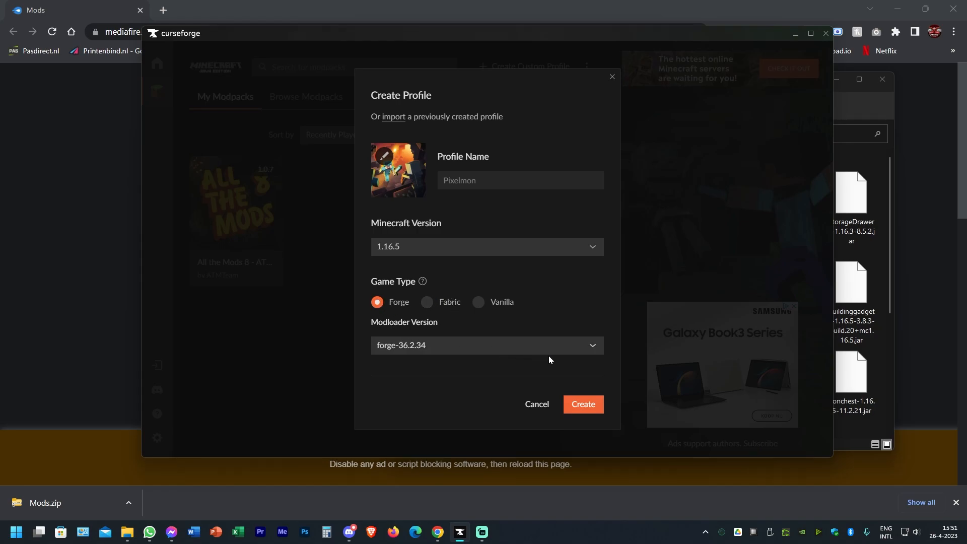
click(486, 344)
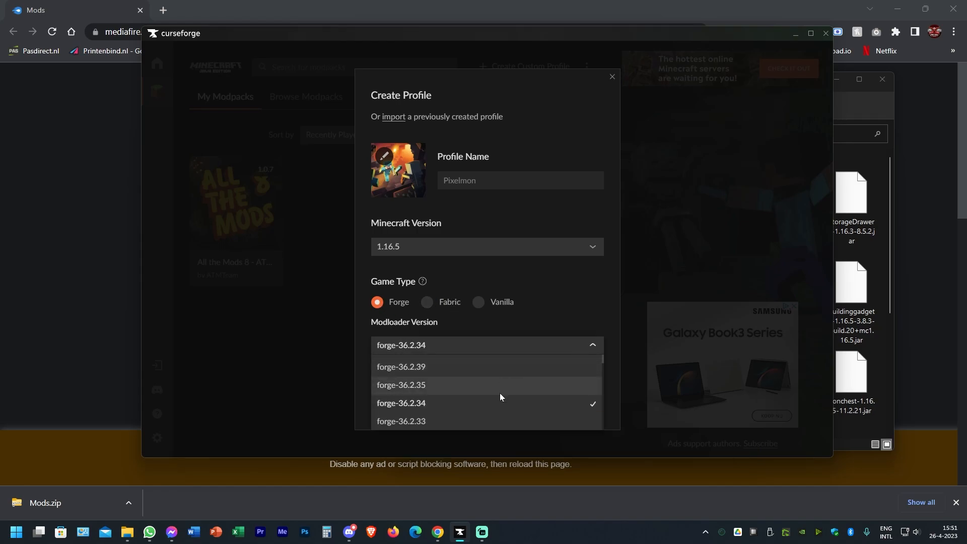
click(400, 366)
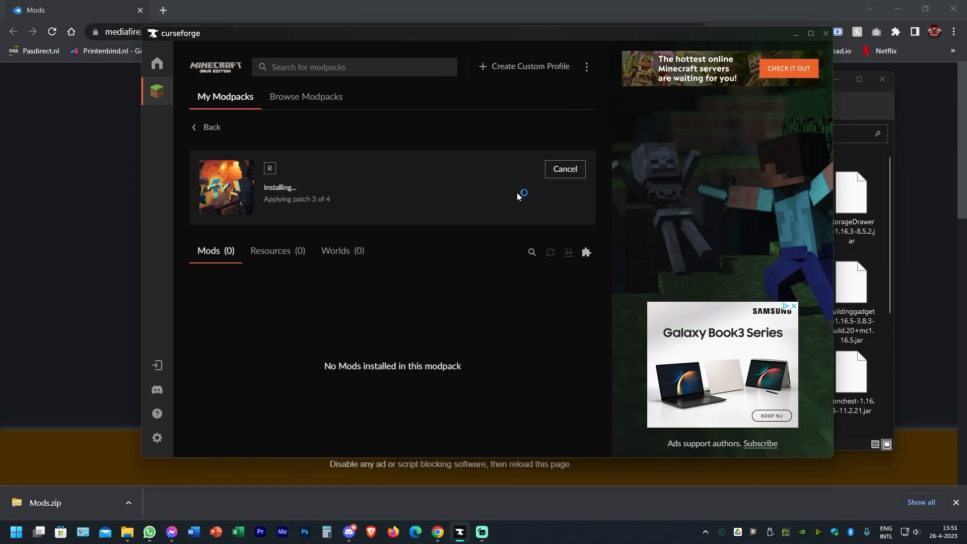
mouse_move(431, 311)
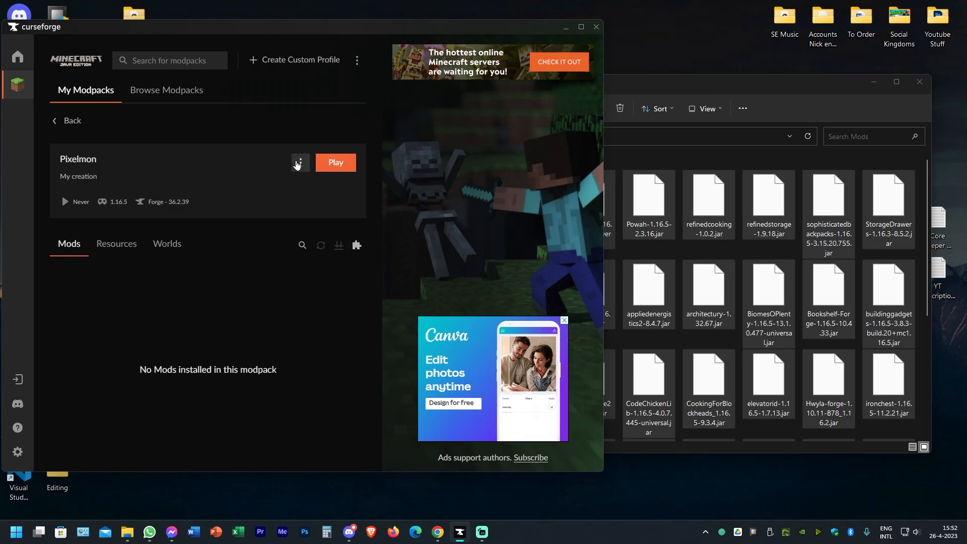
Fill the Pixelmon instance's mods folder with the 29 extracted jar files and close Explorer
click(299, 162)
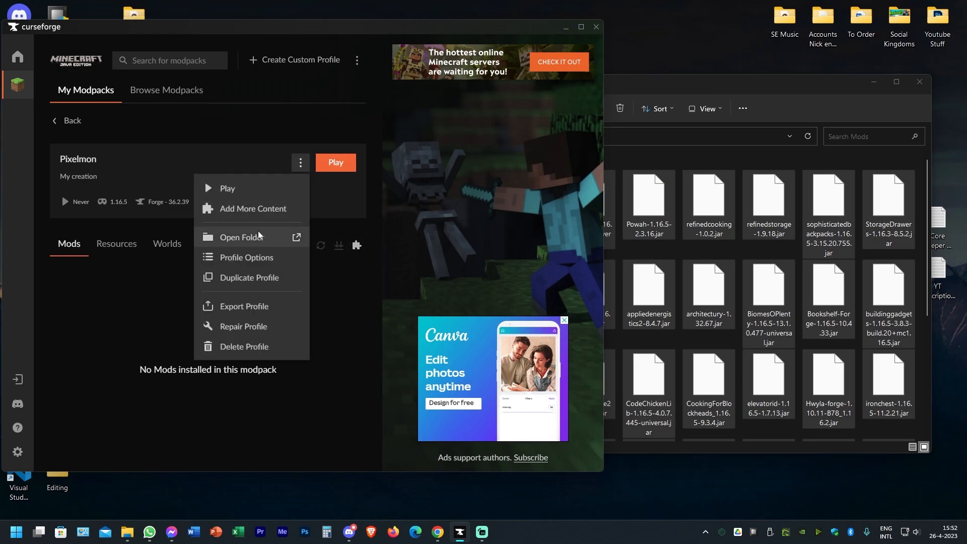
click(238, 238)
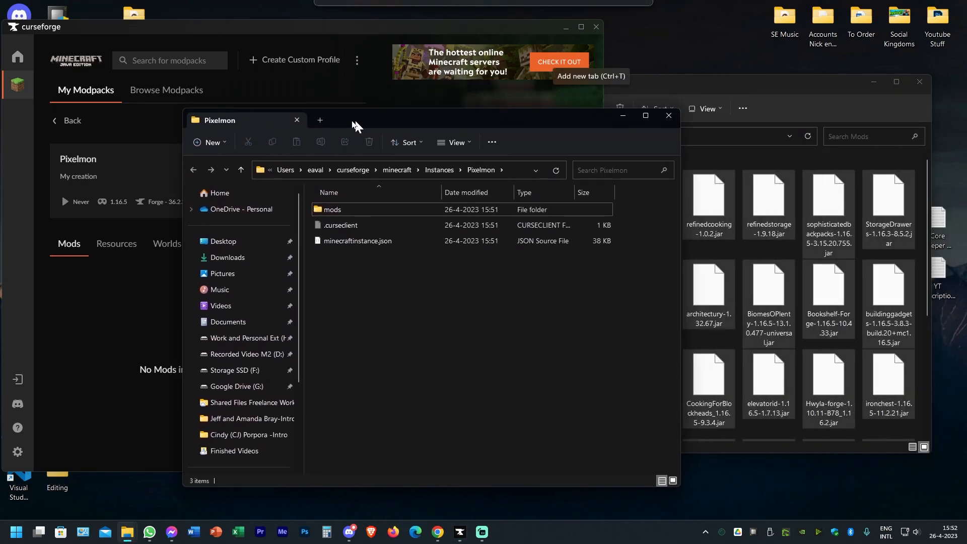
double_click(331, 210)
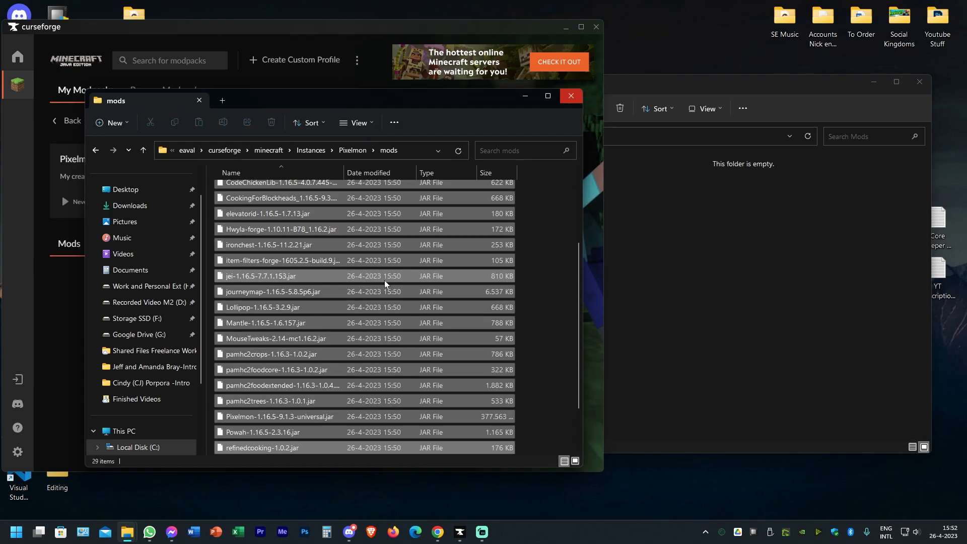
click(573, 461)
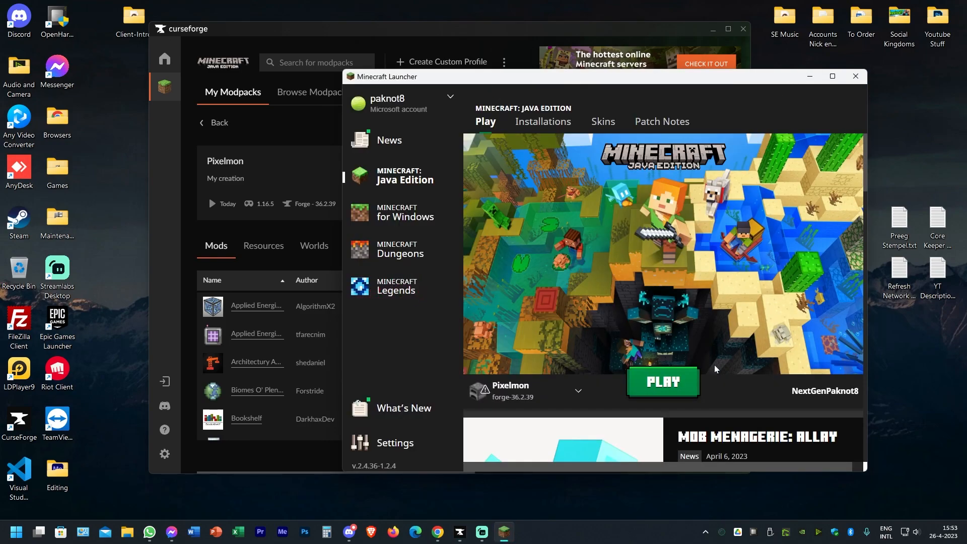
Launch the Pixelmon Forge 36.2.39 profile, accepting the modified-installation risk warning
click(662, 380)
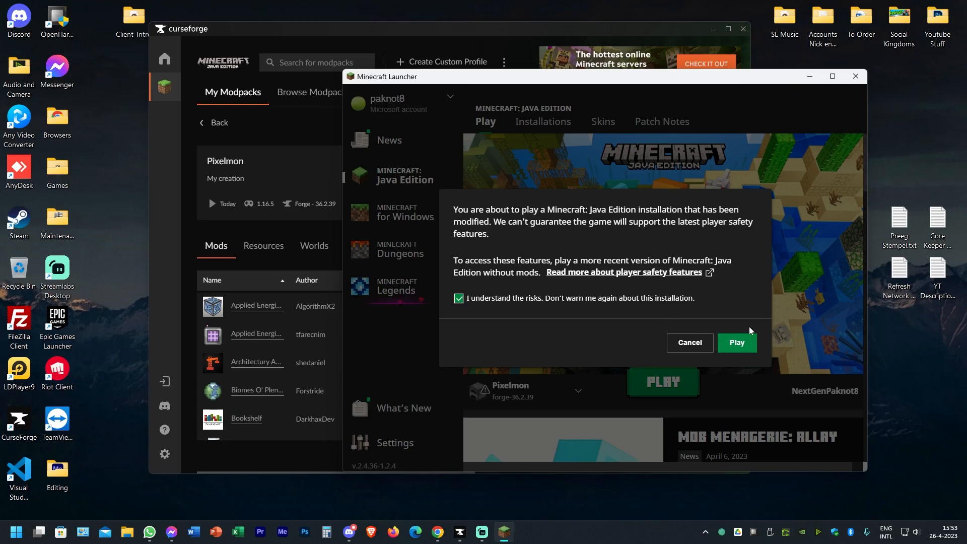
click(734, 342)
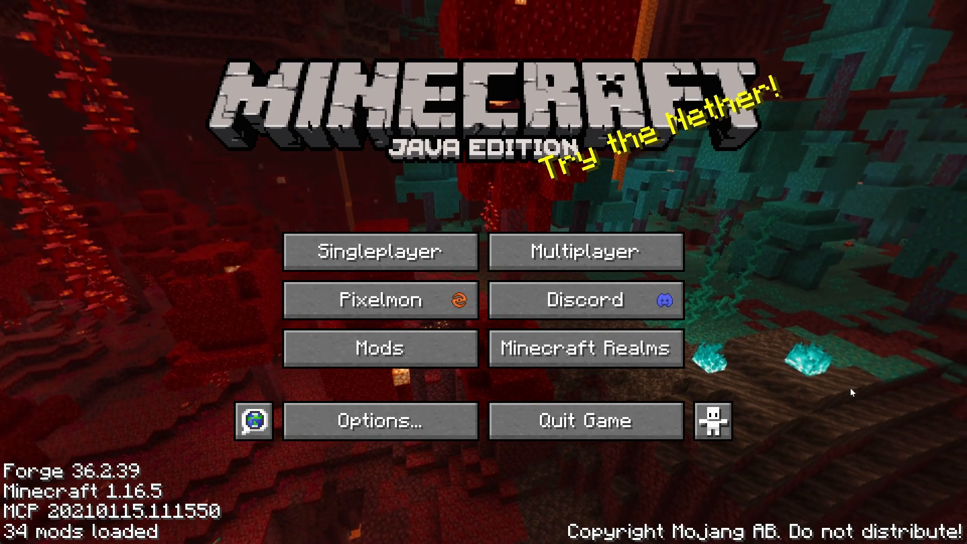
mouse_move(474, 249)
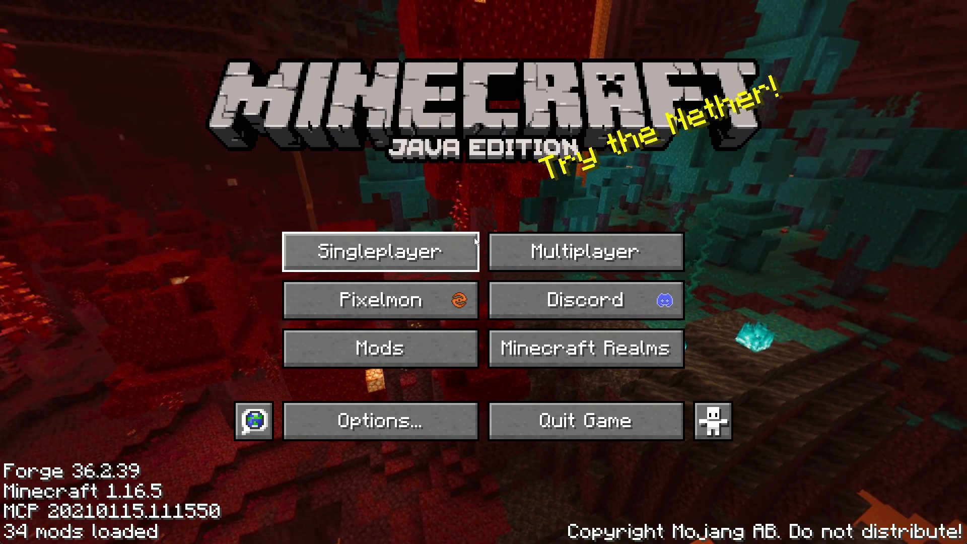
mouse_move(584, 347)
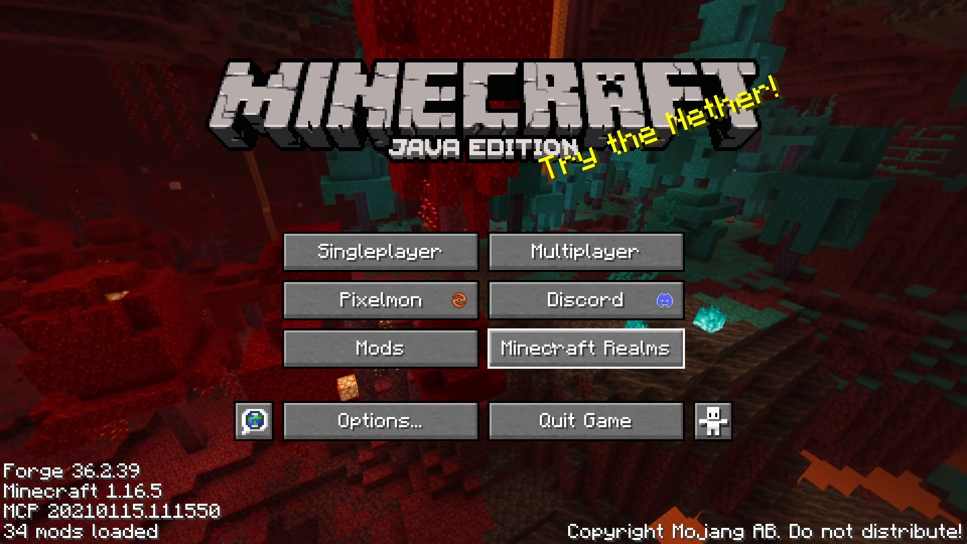
From the loaded title screen with 34 mods, go to the Multiplayer server list
click(583, 251)
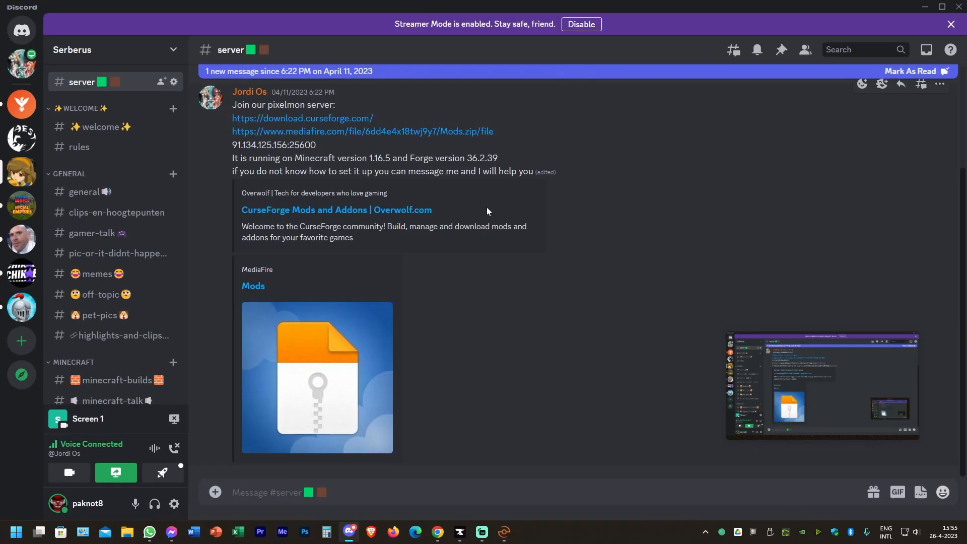
Copy the server address 91.134.125.156:25600 from the Discord #server message
click(937, 7)
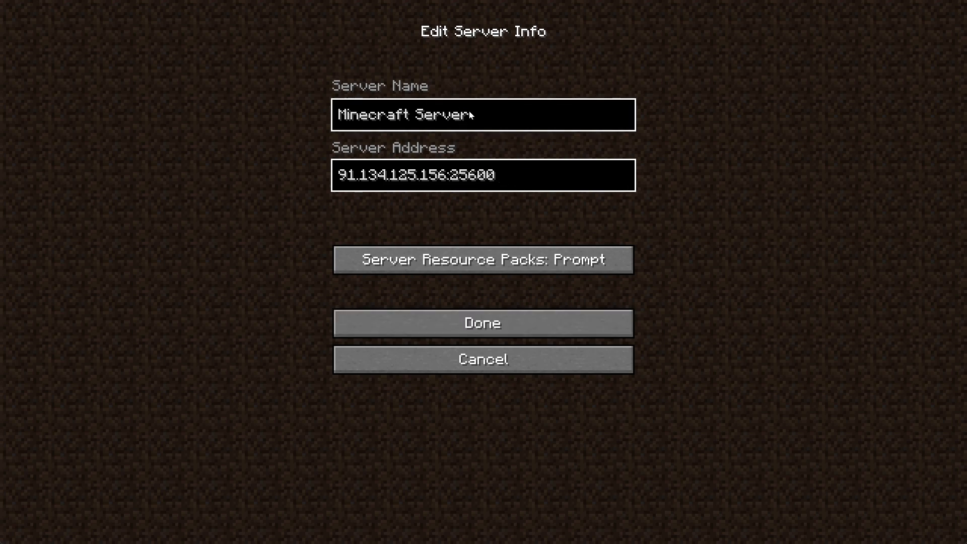
Save a server entry named Cerberus at 91.134.125.156:25600
key(ctrl+a)
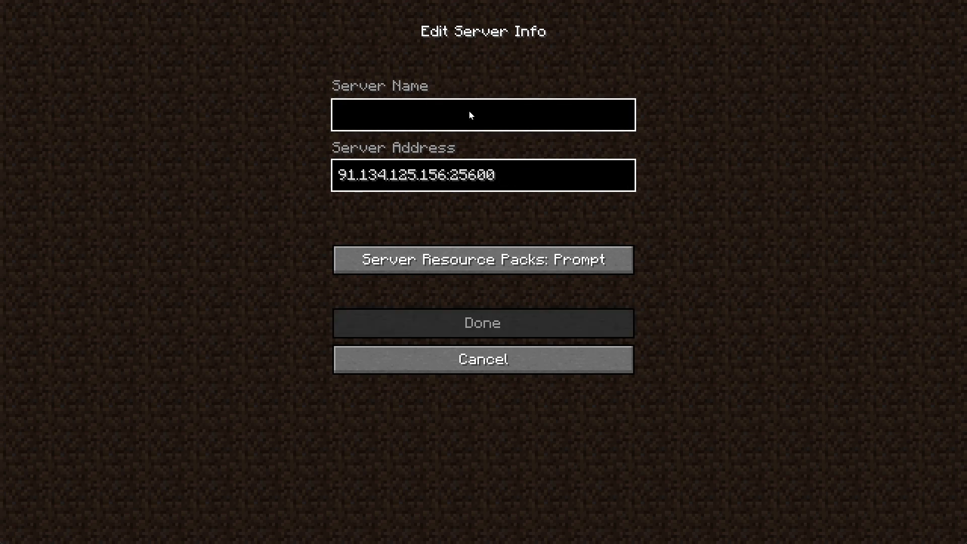
text(Cerberus)
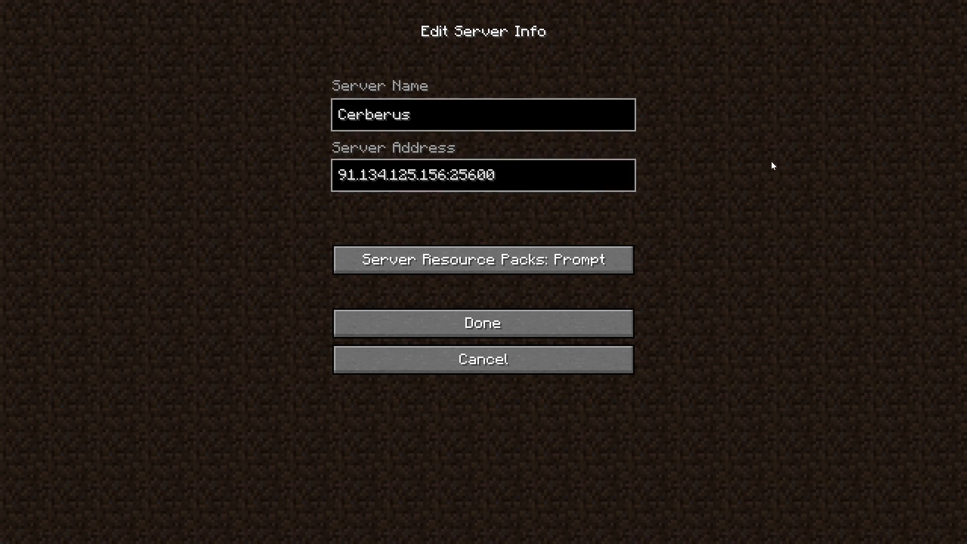
mouse_move(540, 326)
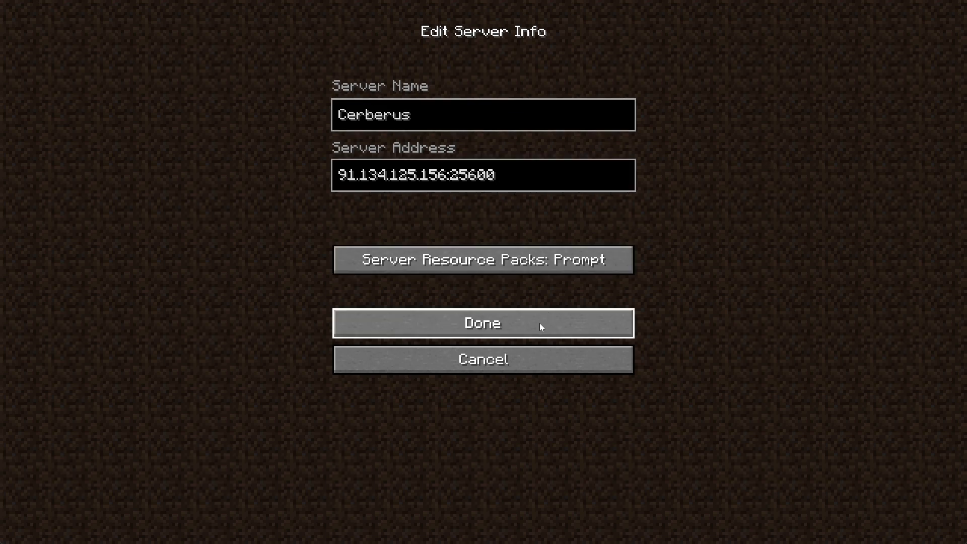
mouse_move(520, 326)
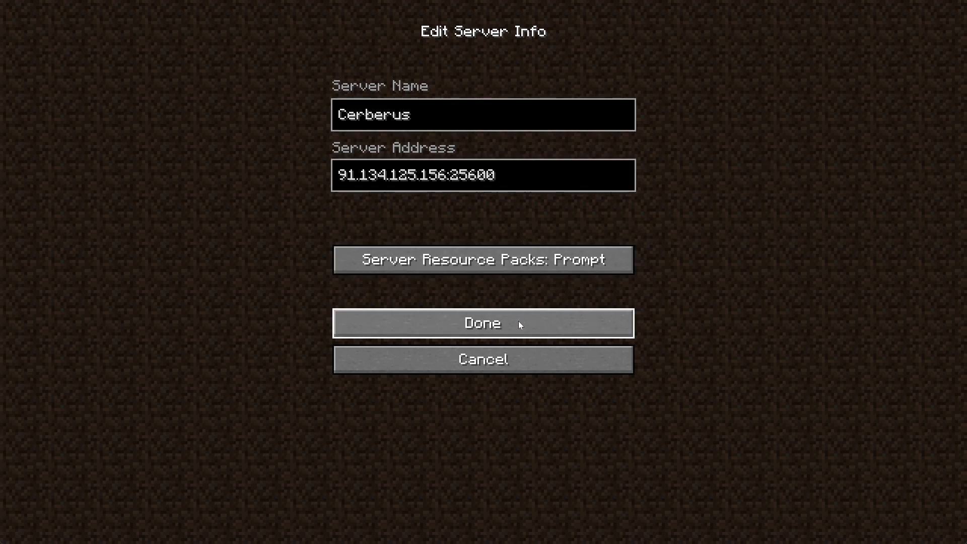
click(482, 322)
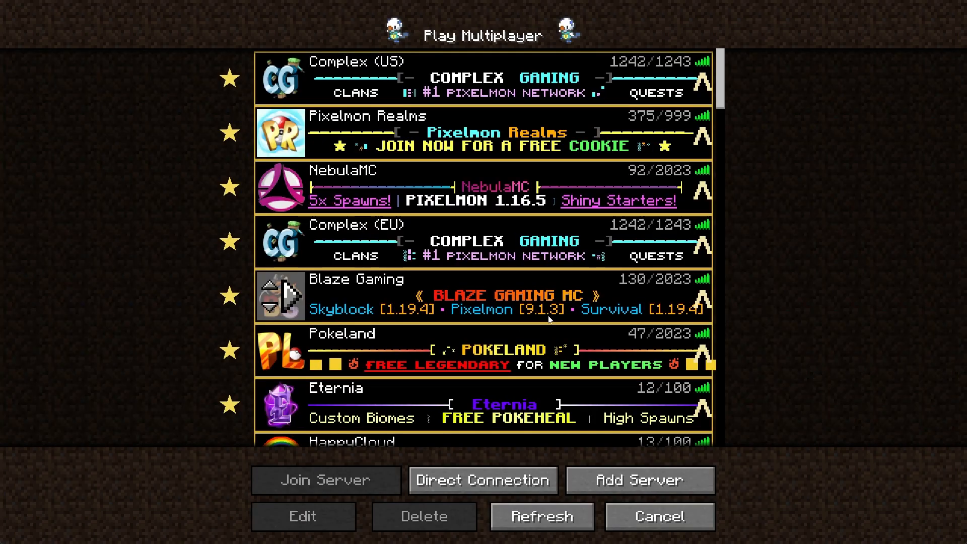
Select the new Cerberus entry at the bottom of the list and refresh all server pings
scroll(down, 3)
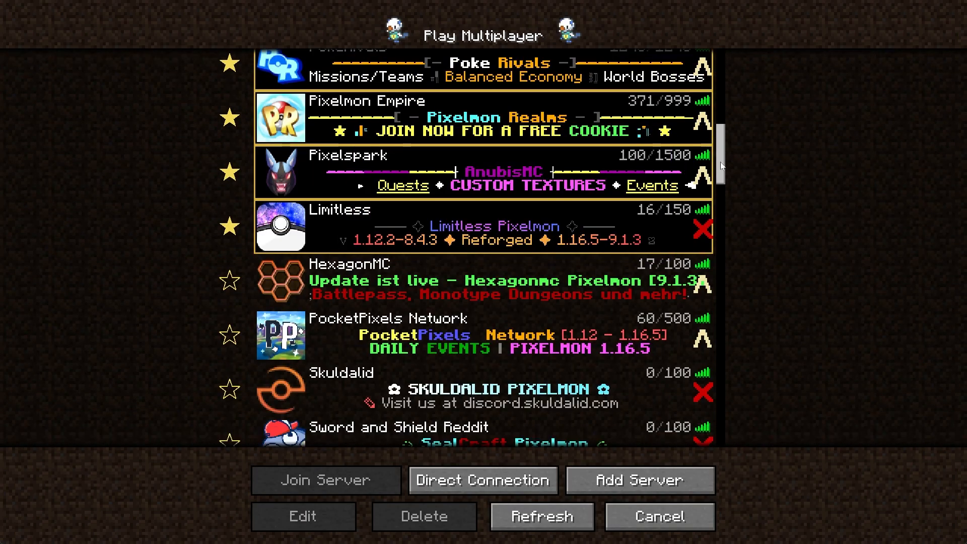
scroll(down, 3)
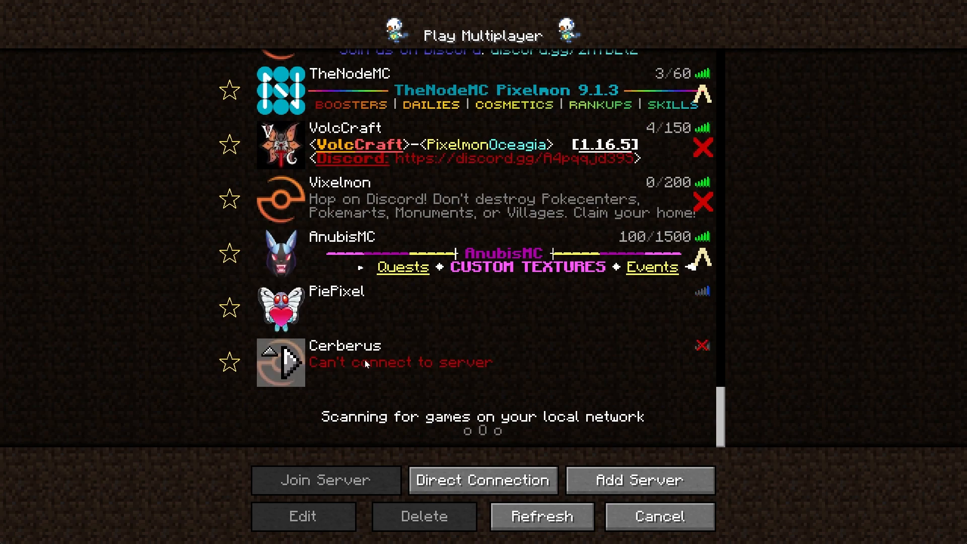
click(541, 515)
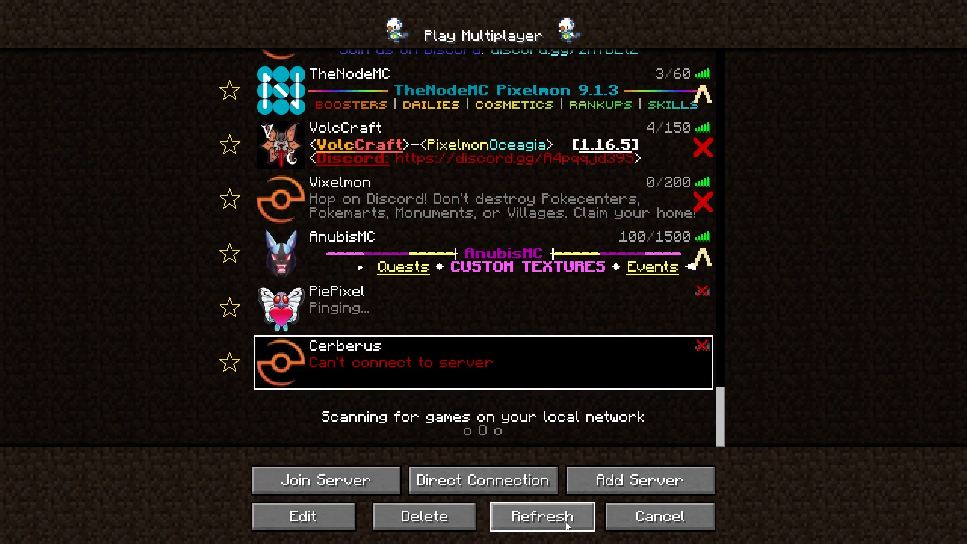
click(540, 515)
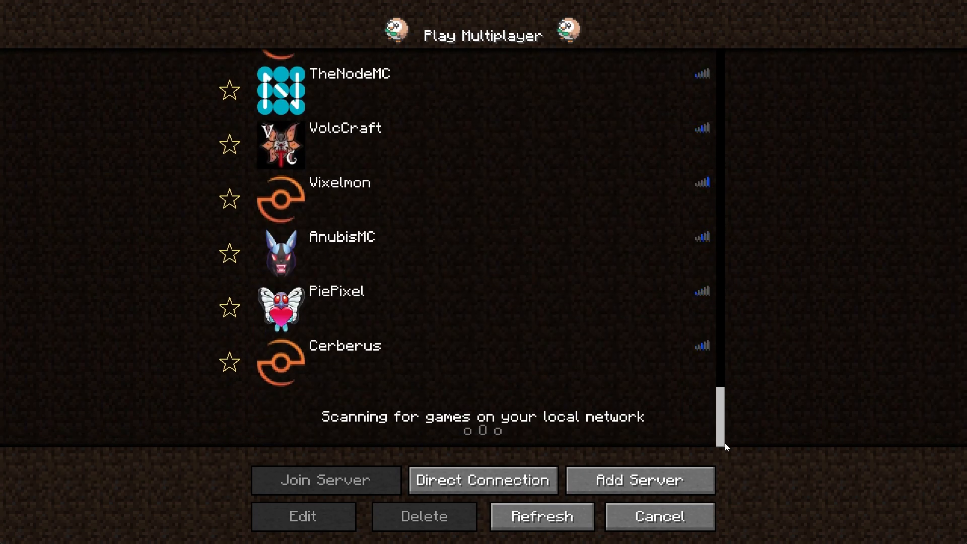